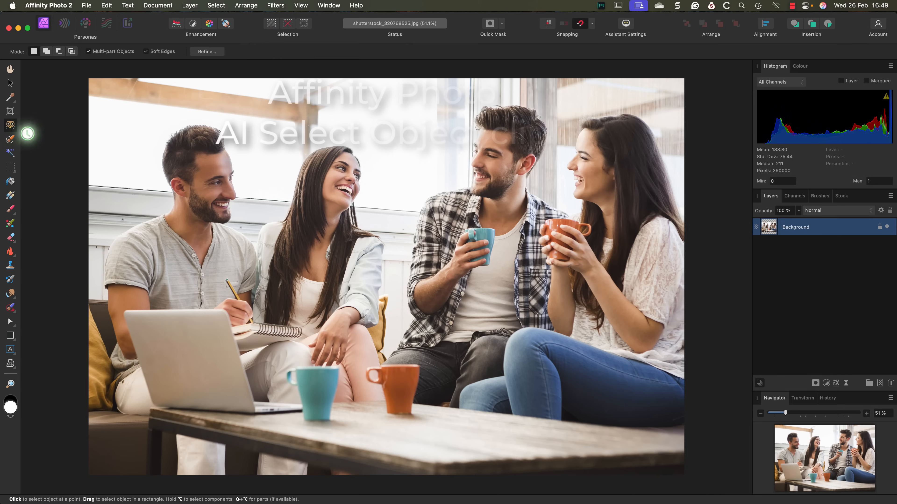
# Select the laptop on the sofa with the Select Object tool
pyautogui.click(171, 340)
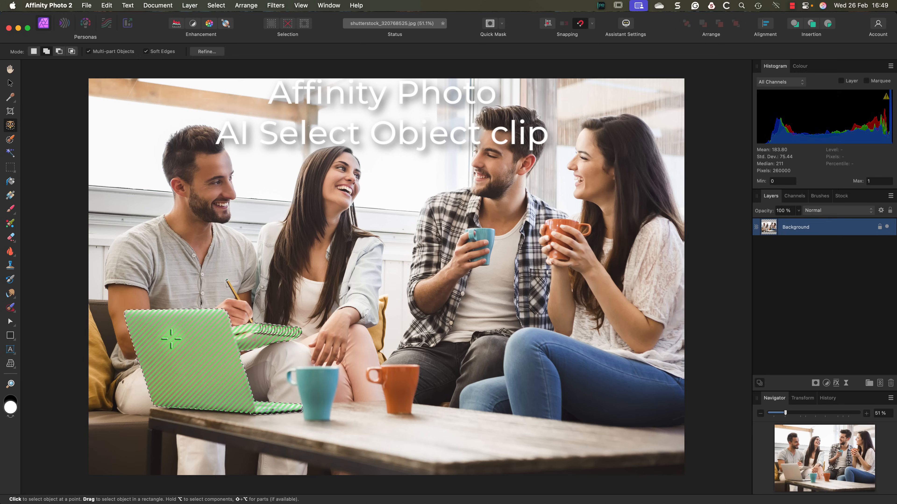
pyautogui.click(406, 387)
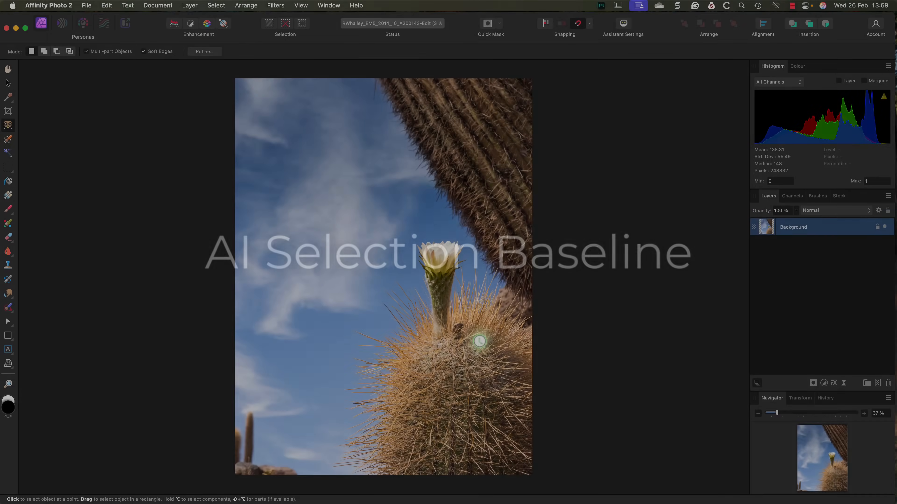
# Select both right-hand cacti as one object with the Select Object tool
pyautogui.click(479, 341)
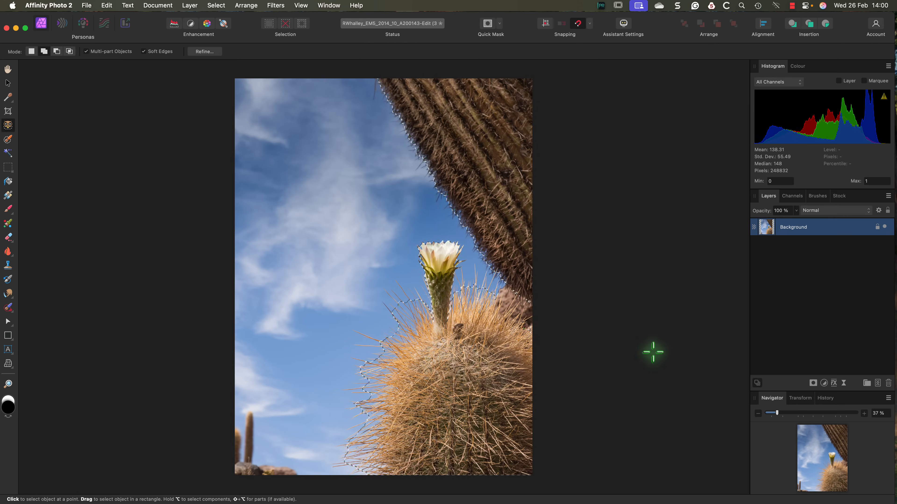
pyautogui.moveTo(666, 344)
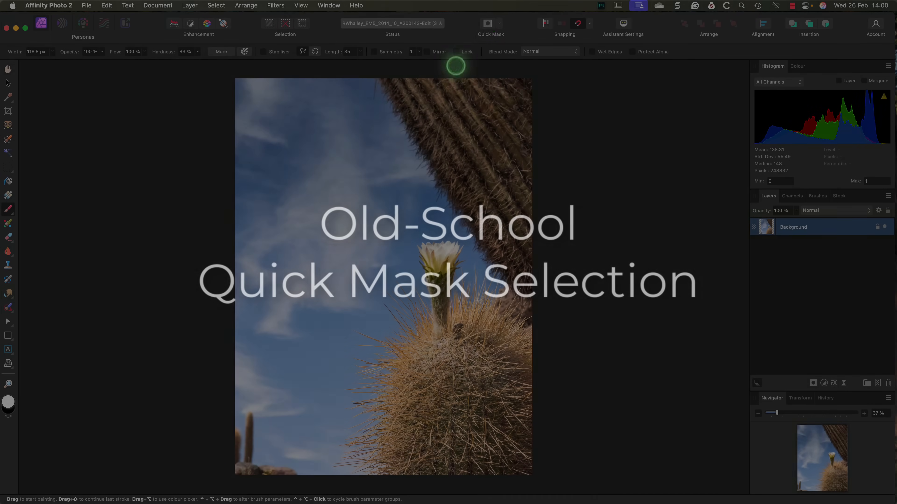
# Enter Quick Mask mode so the selection shows as a red paintable overlay
pyautogui.click(487, 23)
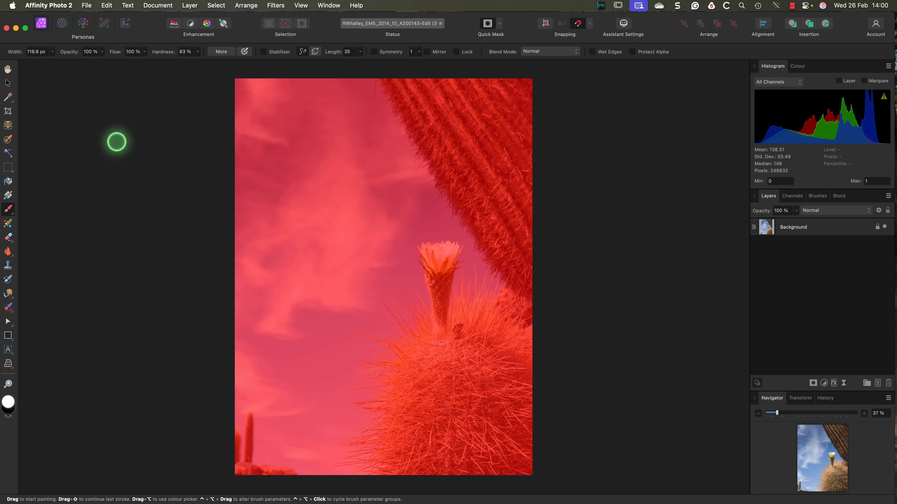
pyautogui.moveTo(107, 59)
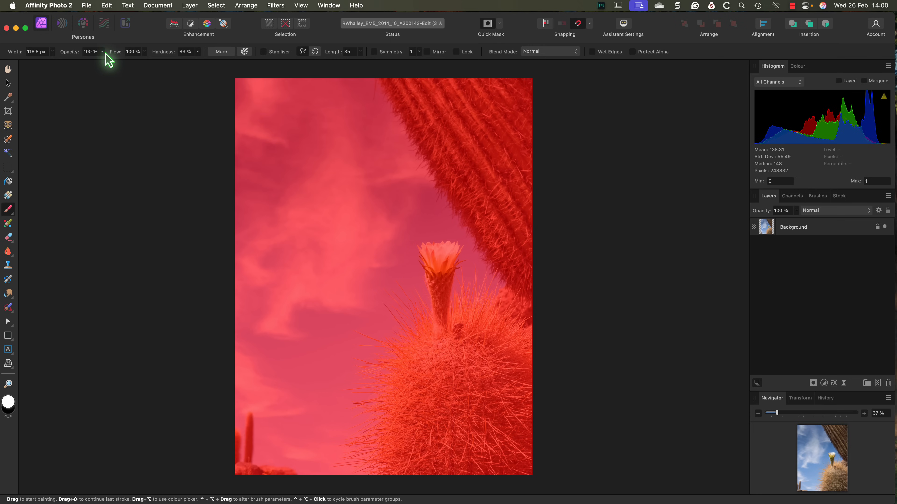
pyautogui.moveTo(149, 57)
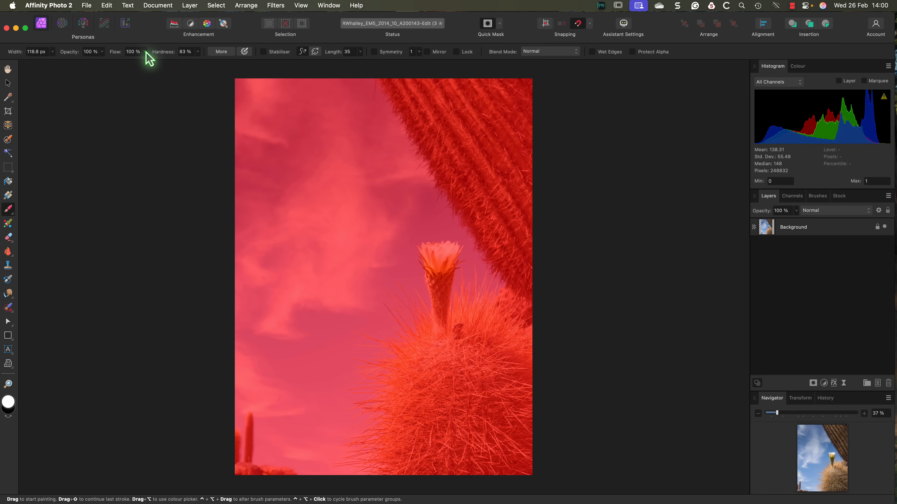
# Raise brush hardness, then paint the red overlay off the tall cactus and flower area
pyautogui.moveTo(147, 62); pyautogui.dragTo(202, 61)
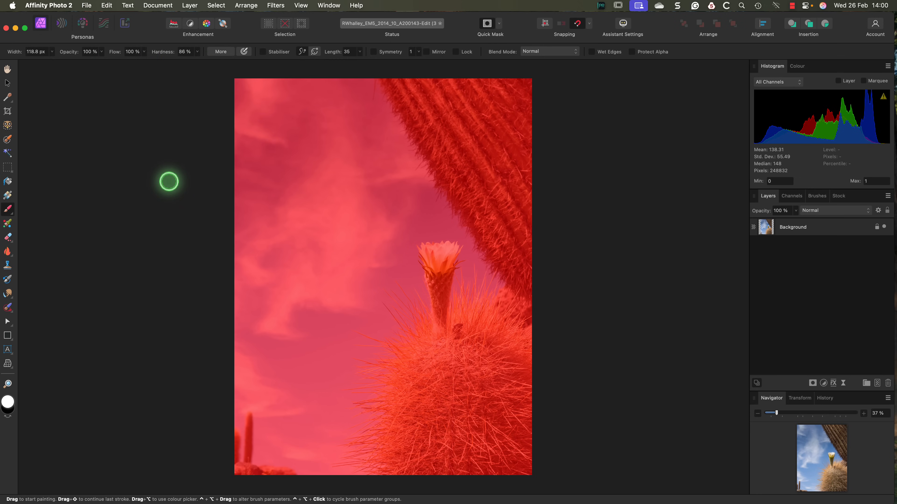
pyautogui.moveTo(544, 174)
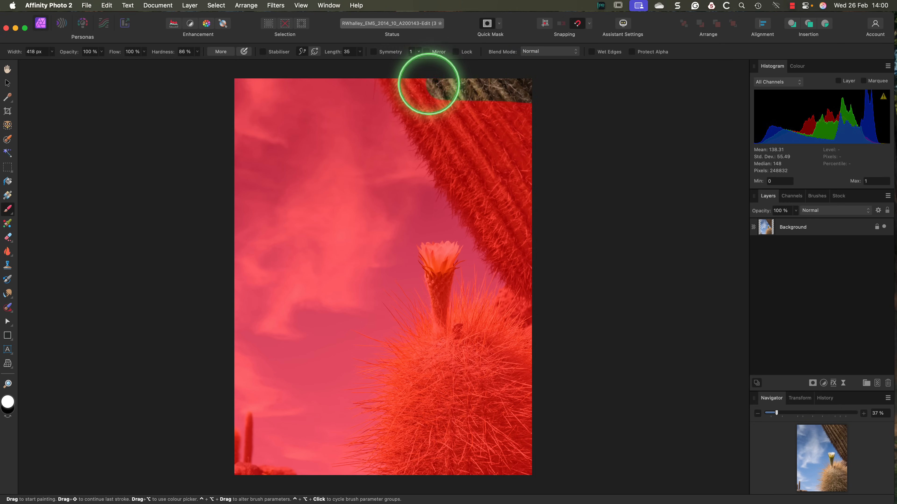
pyautogui.moveTo(426, 84); pyautogui.dragTo(457, 199)
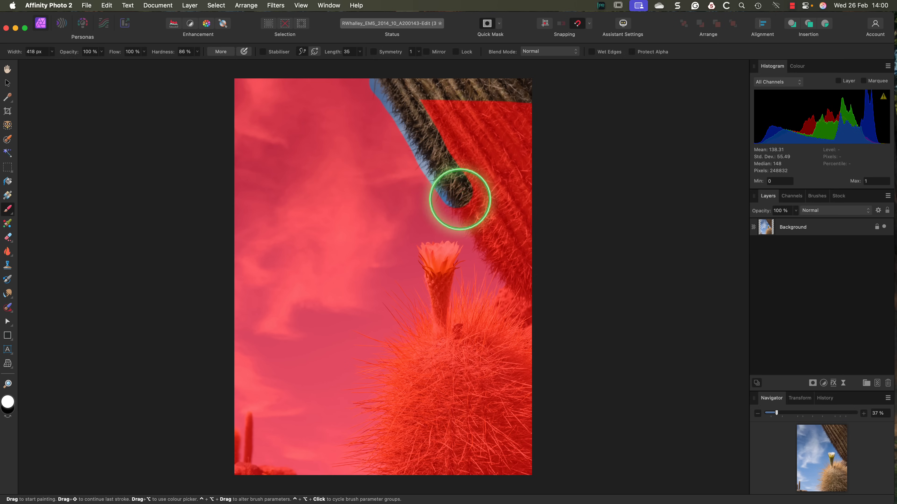
pyautogui.moveTo(458, 199); pyautogui.dragTo(519, 117)
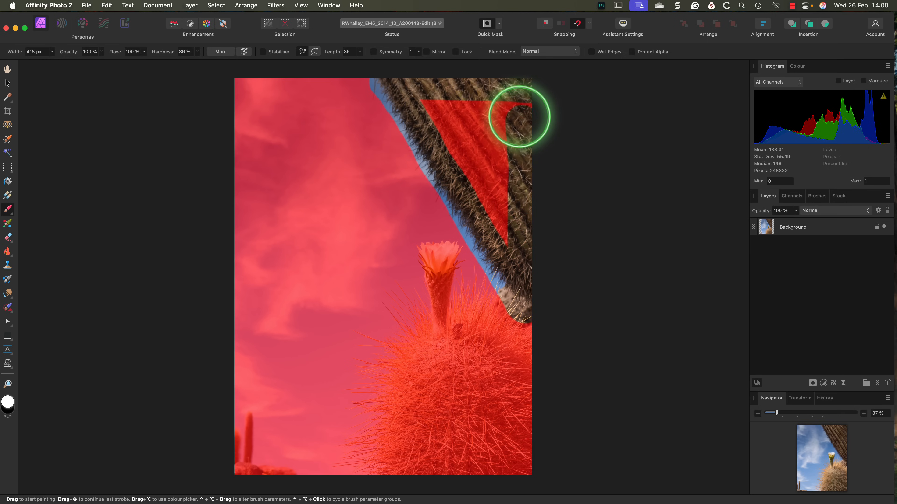
pyautogui.moveTo(518, 117); pyautogui.dragTo(503, 237)
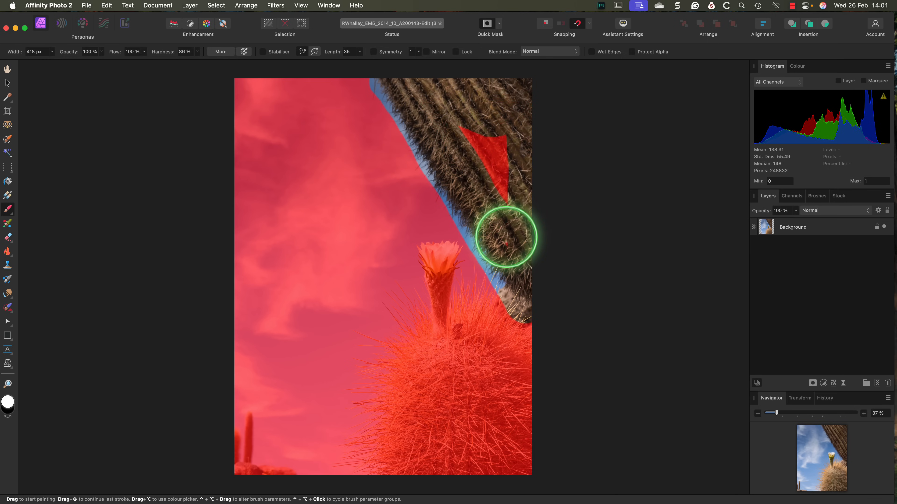
pyautogui.moveTo(503, 236); pyautogui.dragTo(505, 299)
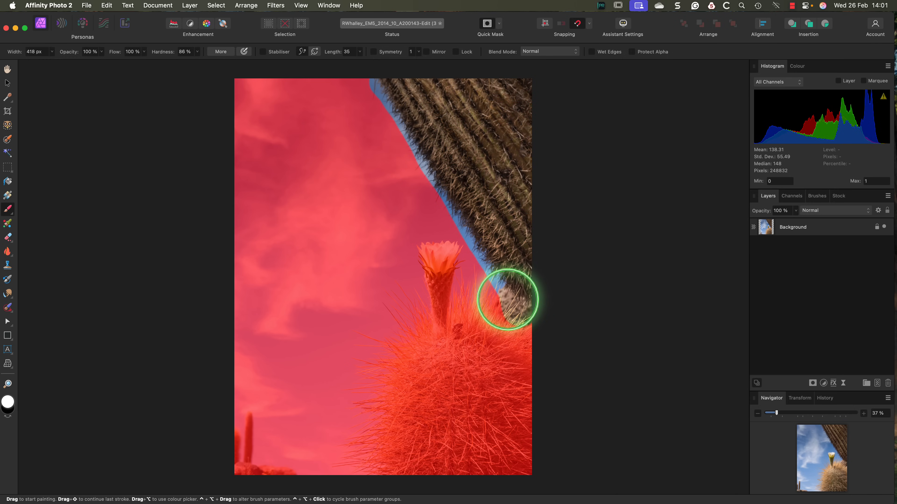
pyautogui.moveTo(506, 300); pyautogui.dragTo(454, 235)
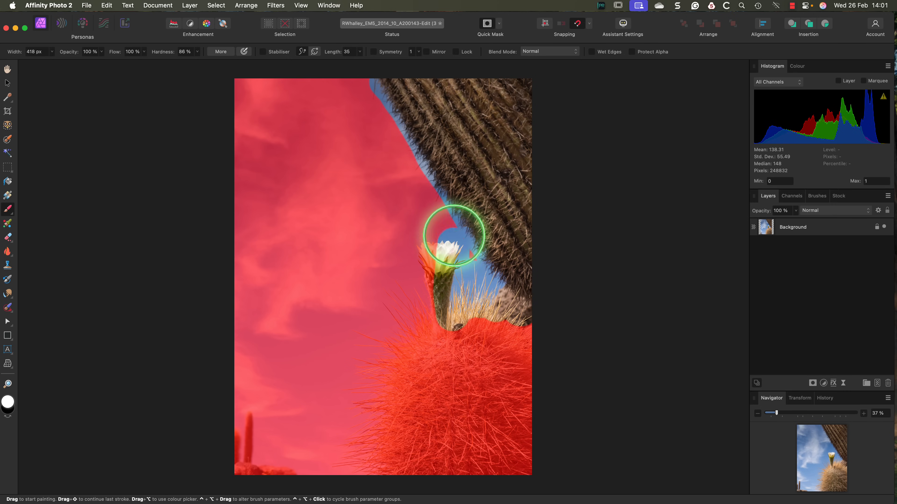
pyautogui.moveTo(455, 236); pyautogui.dragTo(420, 297)
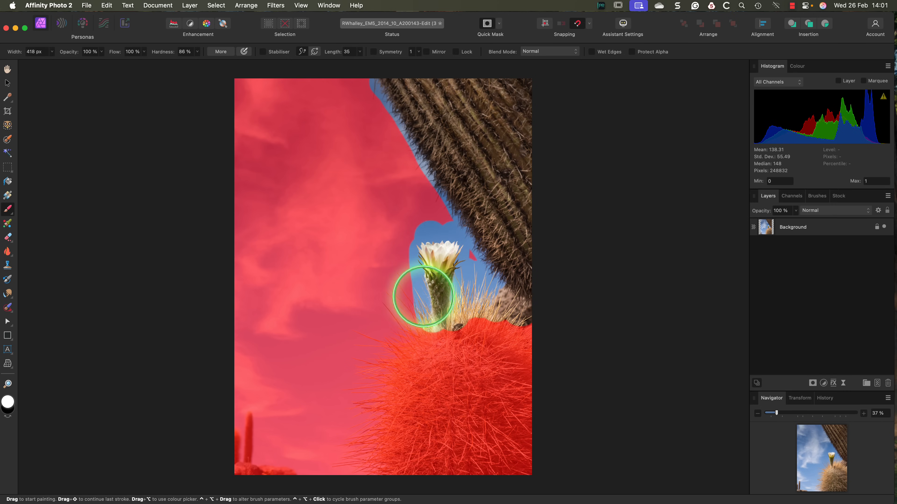
# Paint the overlay off the sky left of the flower and the round cactus
pyautogui.moveTo(423, 297); pyautogui.dragTo(360, 331)
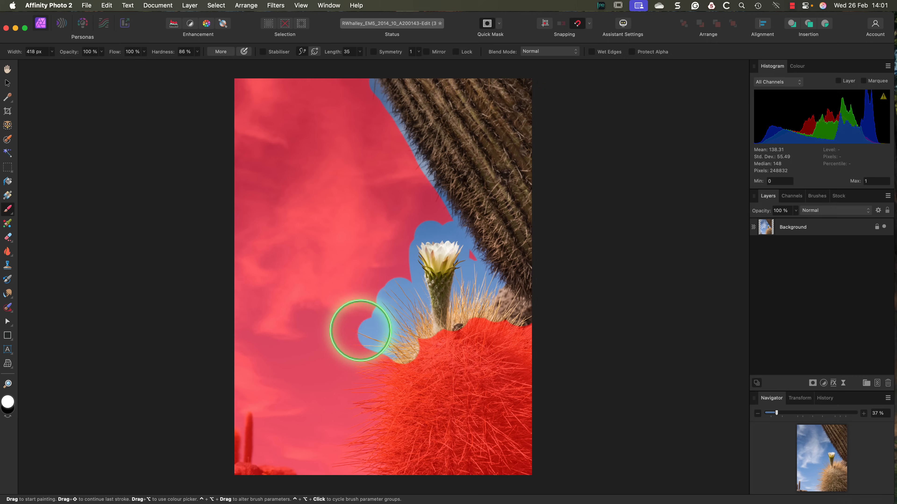
pyautogui.moveTo(359, 331); pyautogui.dragTo(353, 410)
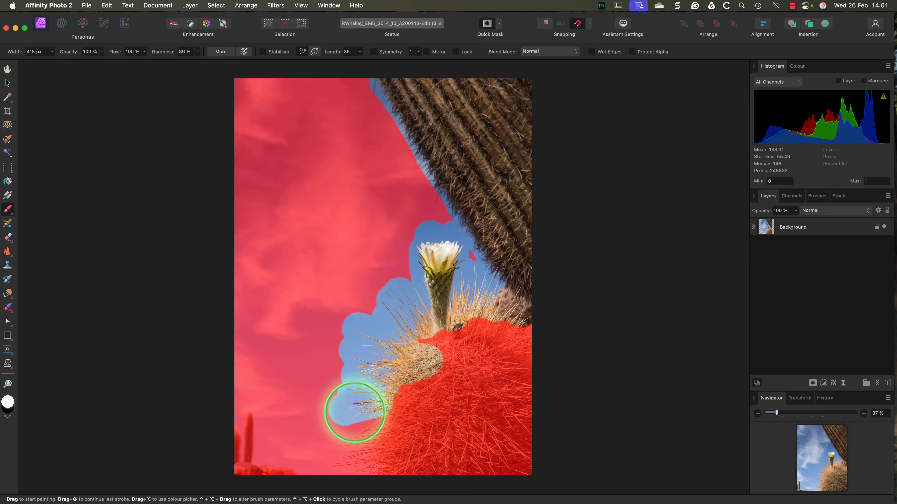
pyautogui.moveTo(354, 409); pyautogui.dragTo(540, 466)
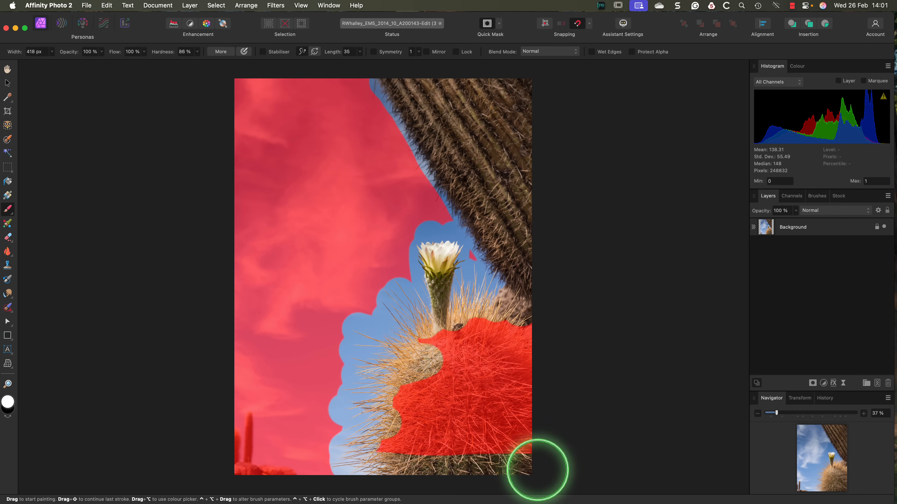
pyautogui.moveTo(543, 469); pyautogui.dragTo(481, 378)
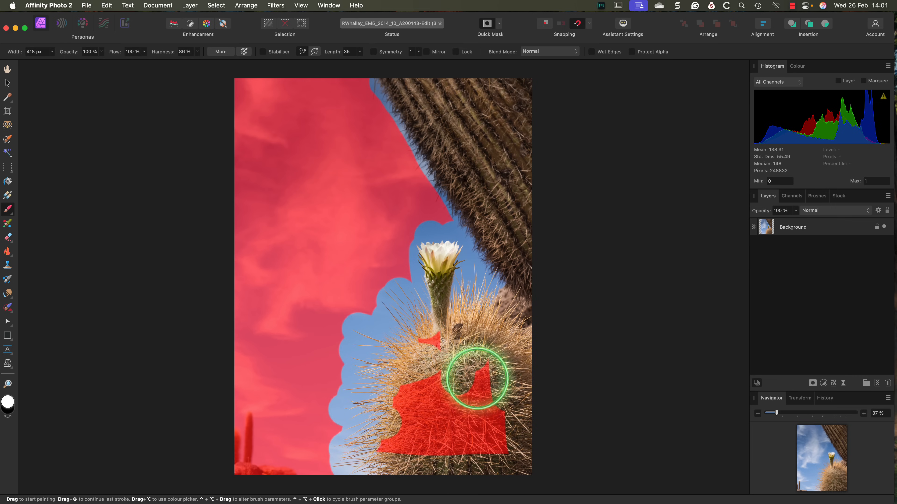
pyautogui.moveTo(480, 377); pyautogui.dragTo(424, 342)
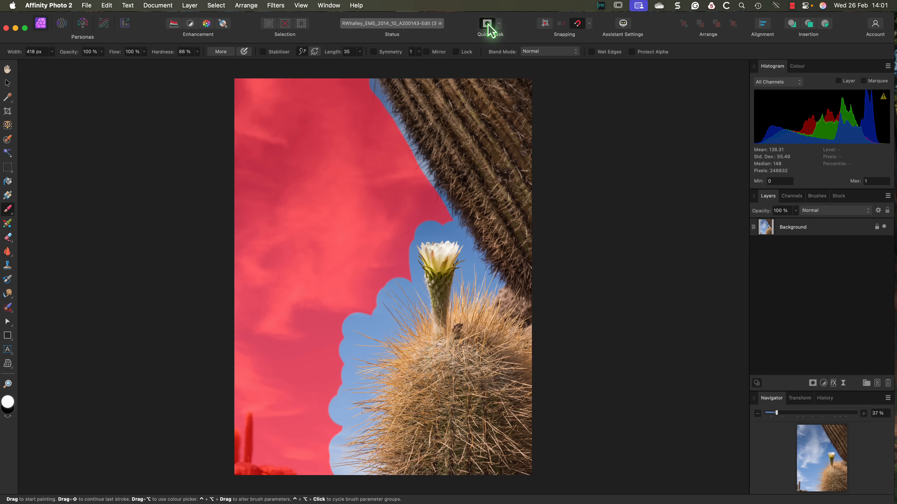
# Exit Quick Mask to turn the painted area into a live selection
pyautogui.click(487, 23)
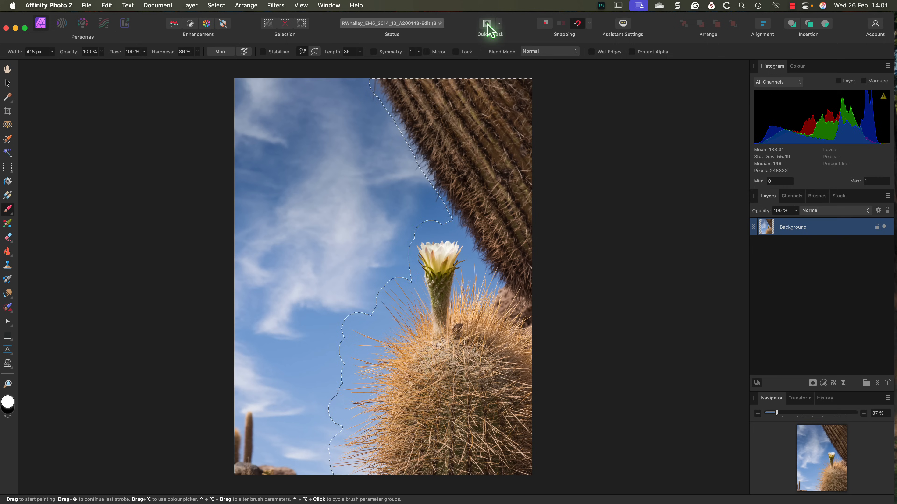
pyautogui.click(490, 23)
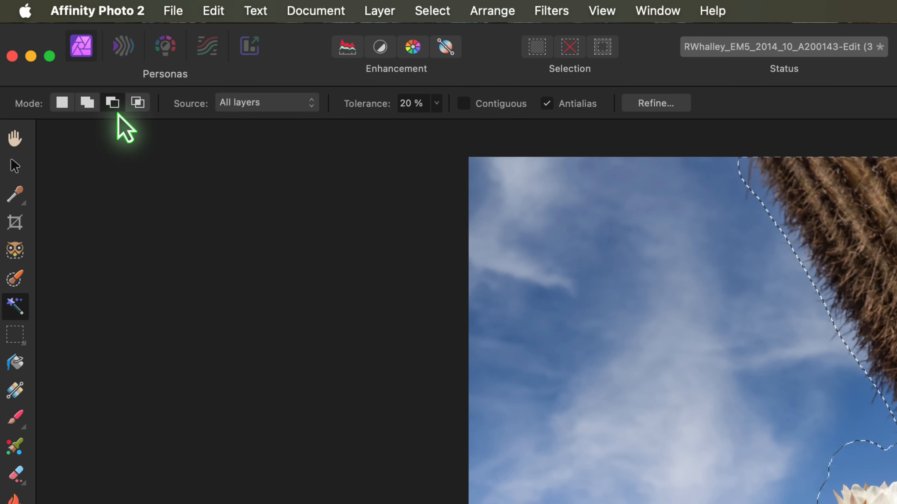
pyautogui.moveTo(112, 102)
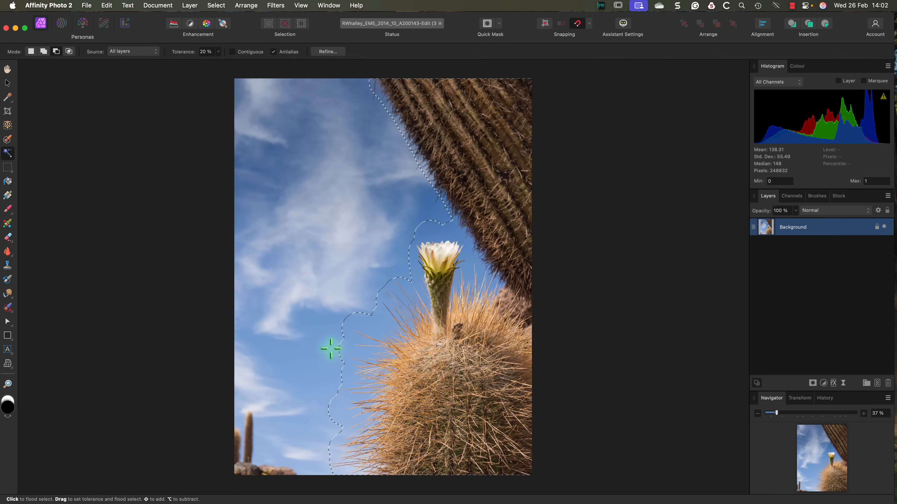
pyautogui.moveTo(370, 327)
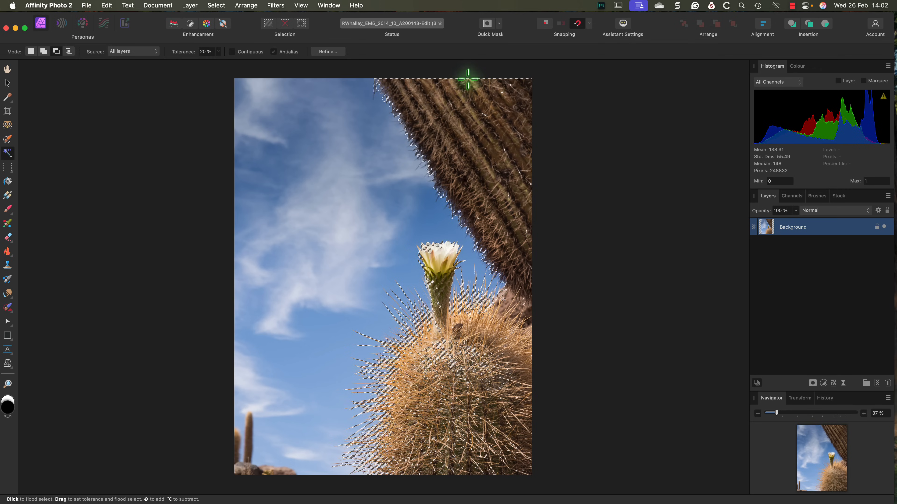
pyautogui.click(487, 23)
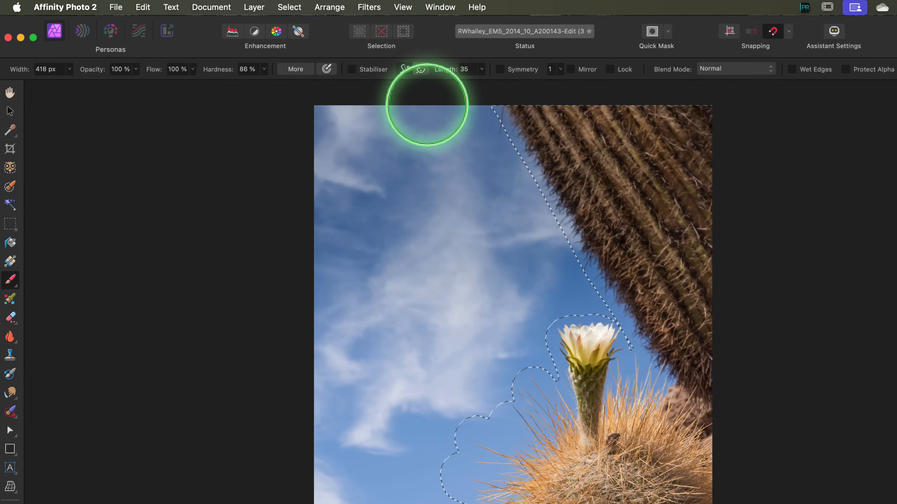
# Open the Refine Selection dialog and enlarge the matte adjustment brush
pyautogui.click(289, 7)
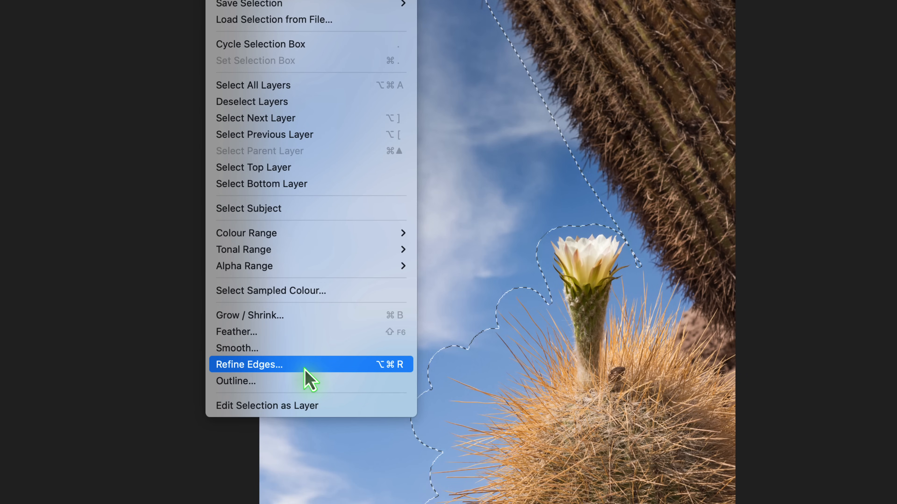
pyautogui.click(249, 364)
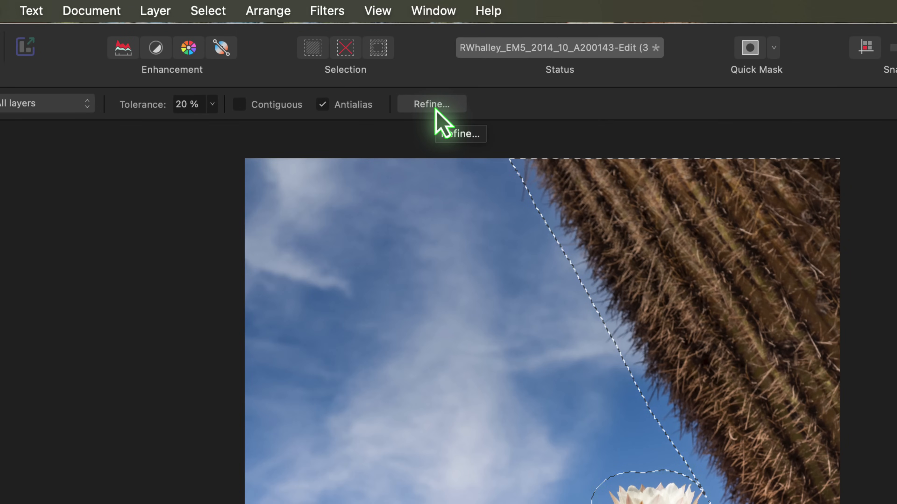
pyautogui.click(431, 104)
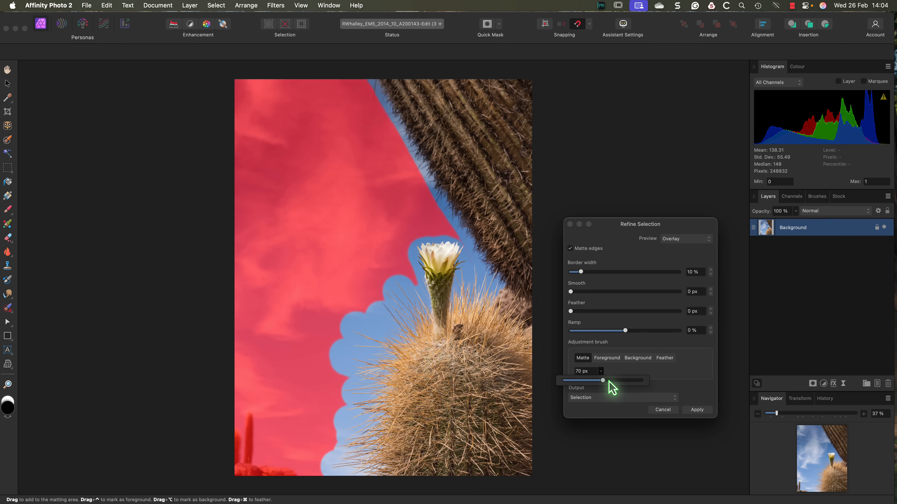
pyautogui.moveTo(602, 380); pyautogui.dragTo(615, 382)
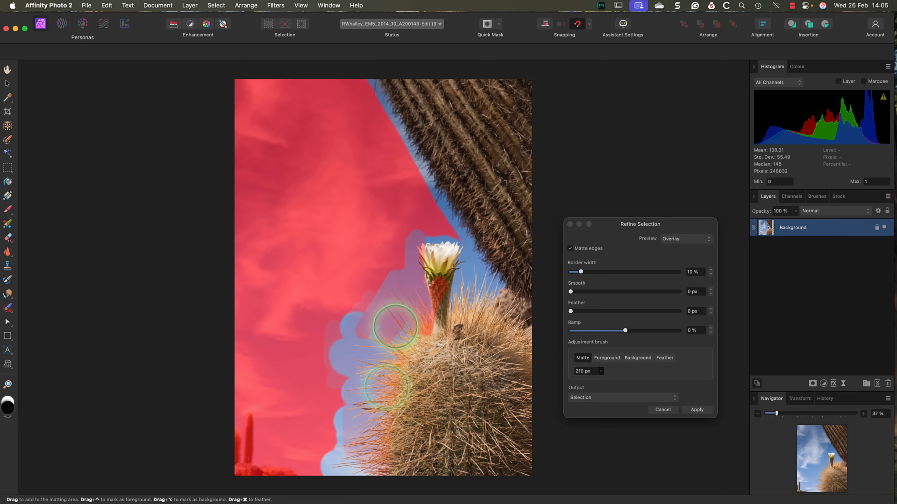
# Matte along the round cactus edge, over its spines and around the flower stem
pyautogui.moveTo(392, 323); pyautogui.dragTo(357, 477)
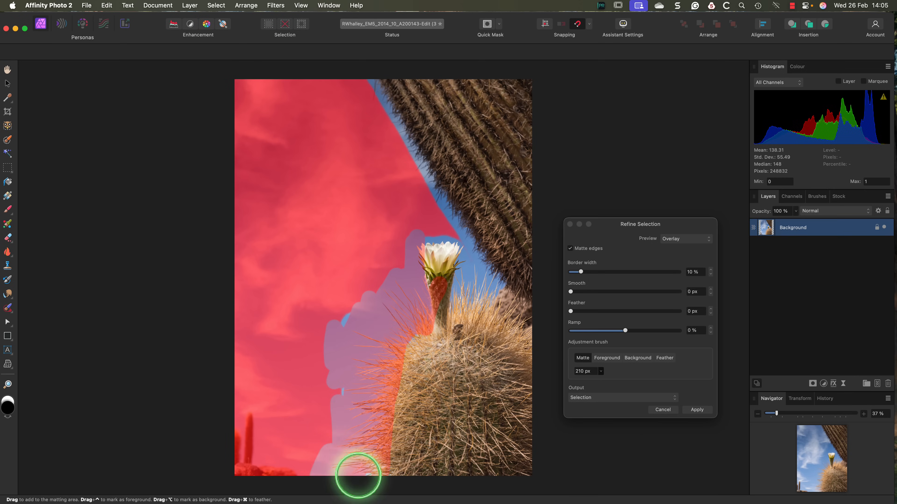
pyautogui.moveTo(357, 474); pyautogui.dragTo(375, 86)
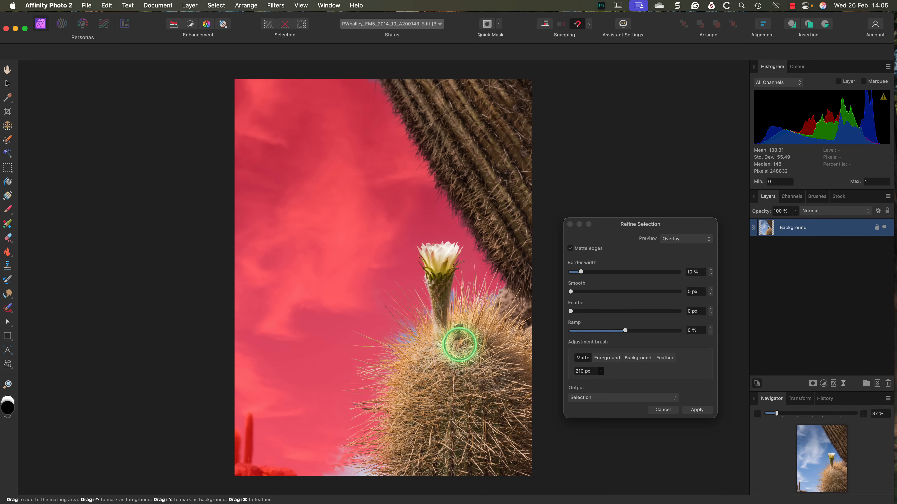
pyautogui.moveTo(458, 343); pyautogui.dragTo(424, 302)
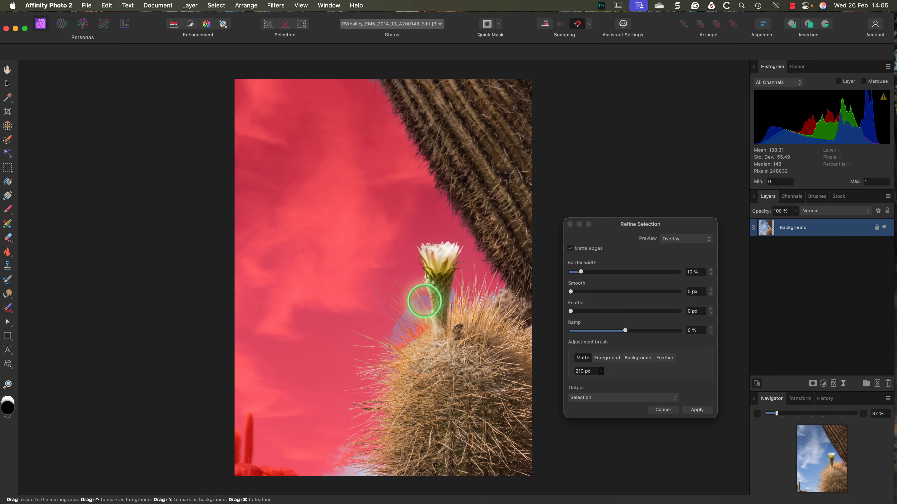
pyautogui.moveTo(424, 301); pyautogui.dragTo(468, 301)
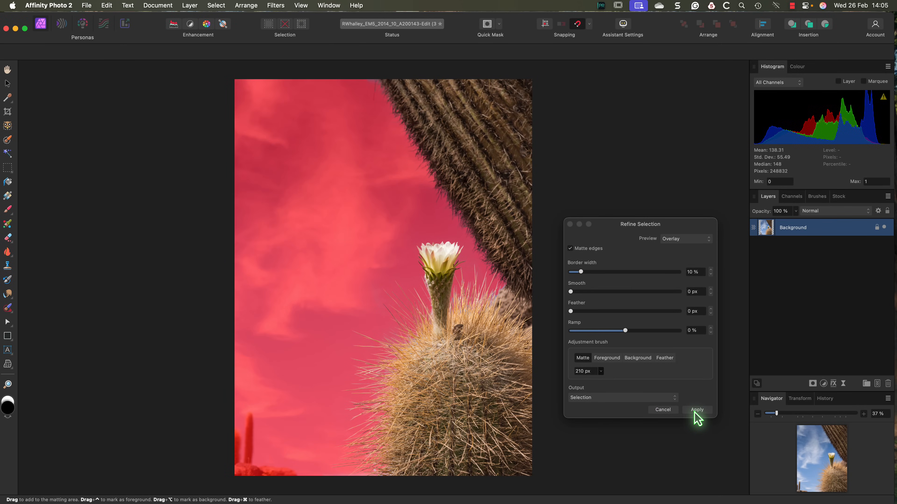
# Apply the refined selection so its edge traces the individual cactus spines
pyautogui.click(696, 410)
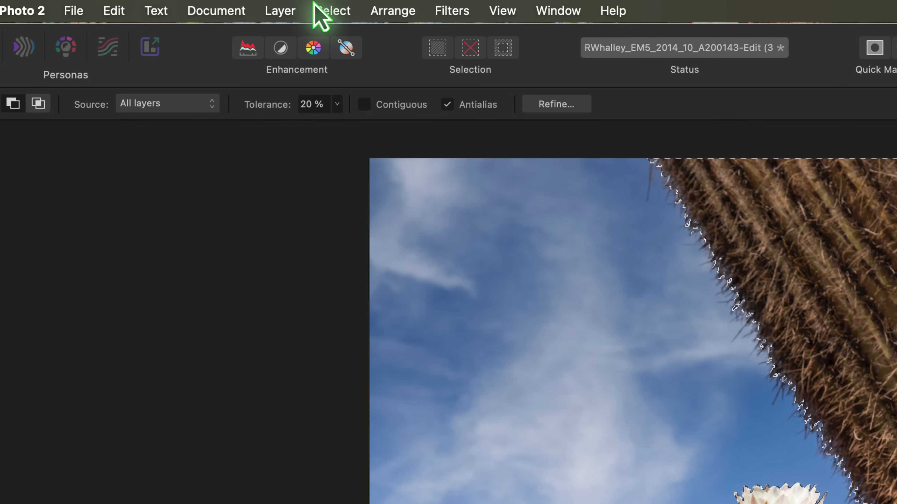
pyautogui.click(333, 10)
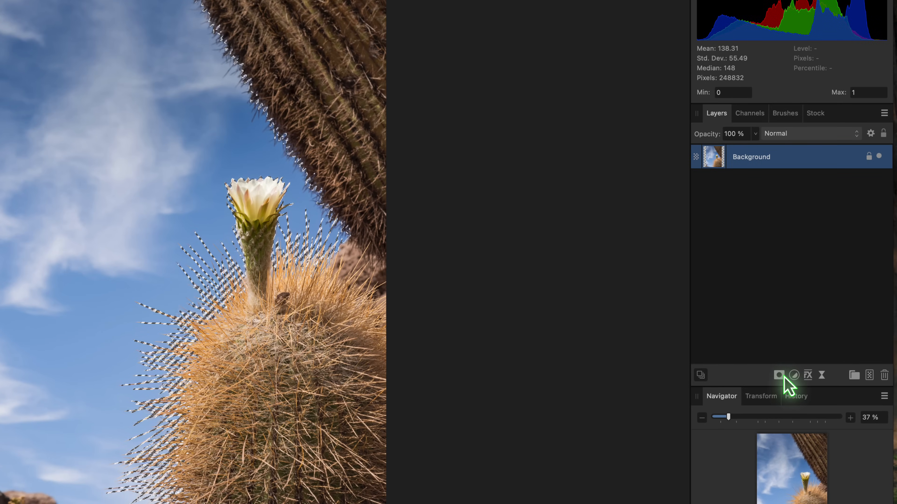
# Mask the cactus layer with the selection, making the sky transparent
pyautogui.click(778, 375)
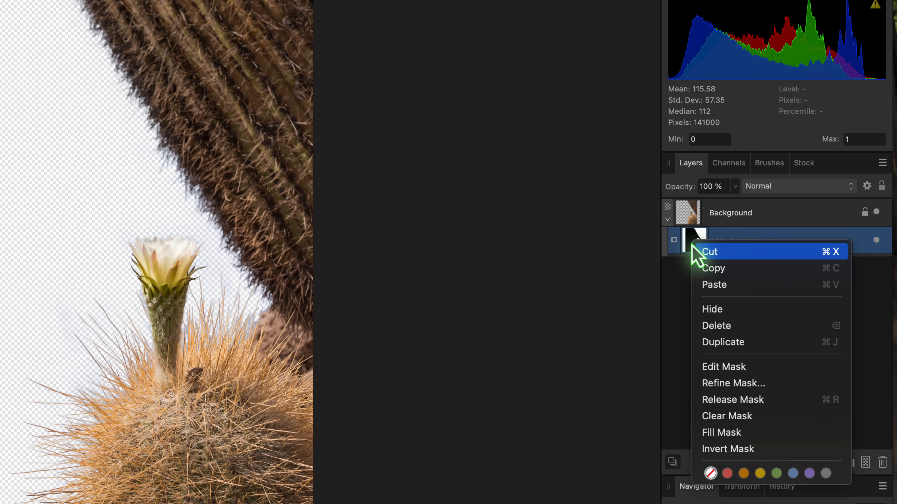
pyautogui.moveTo(726, 342)
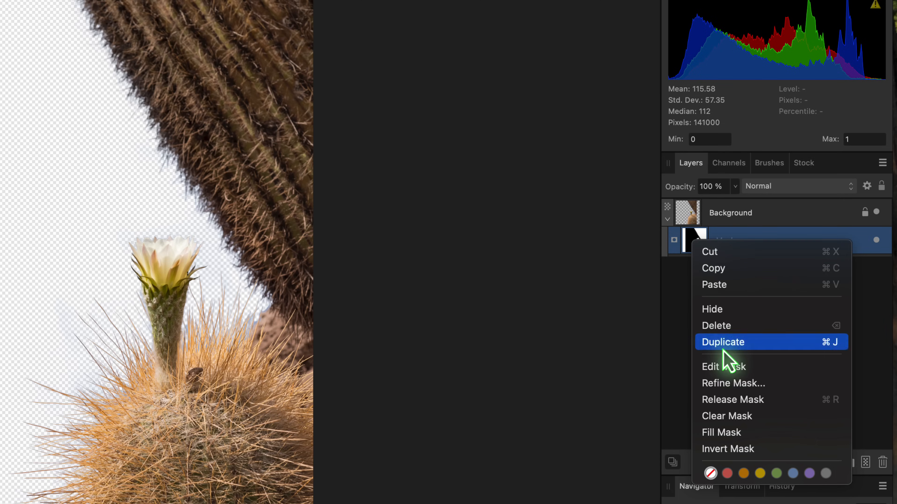
# Edit the cactus mask on its own as a black-and-white image
pyautogui.click(724, 366)
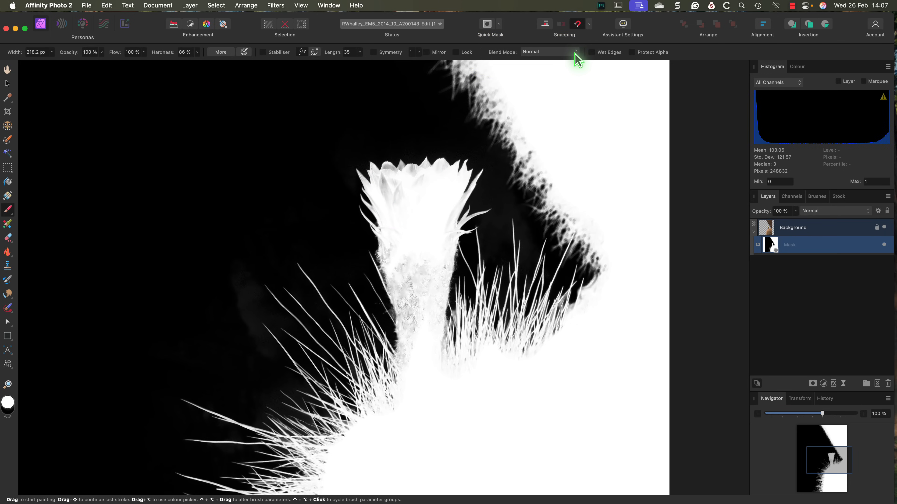
# Switch the brush blend mode to Overlay
pyautogui.click(548, 51)
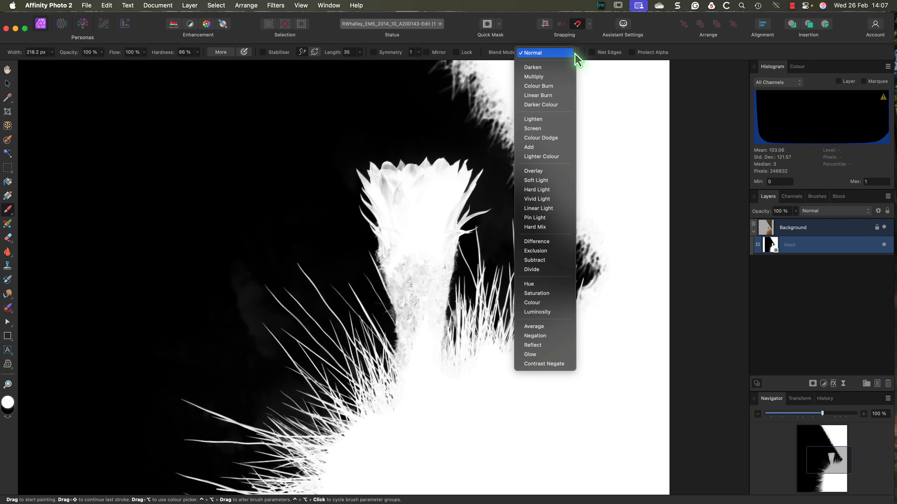
pyautogui.moveTo(551, 173)
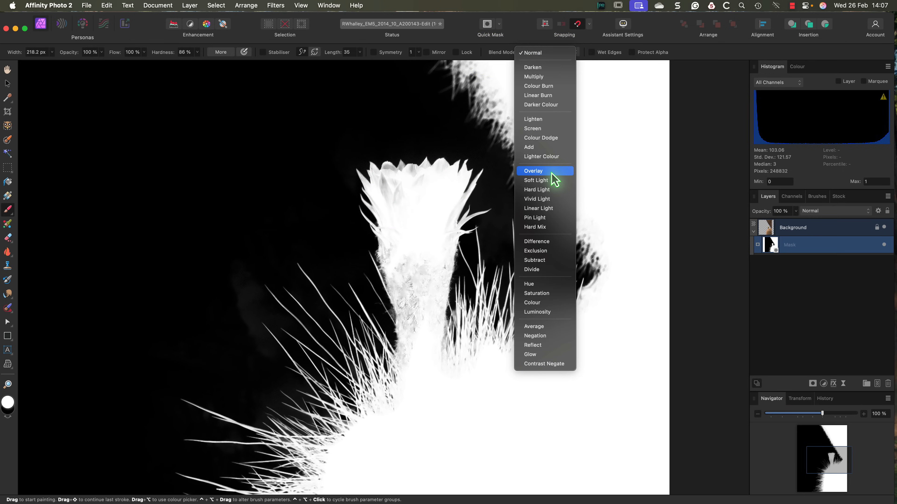
pyautogui.click(533, 170)
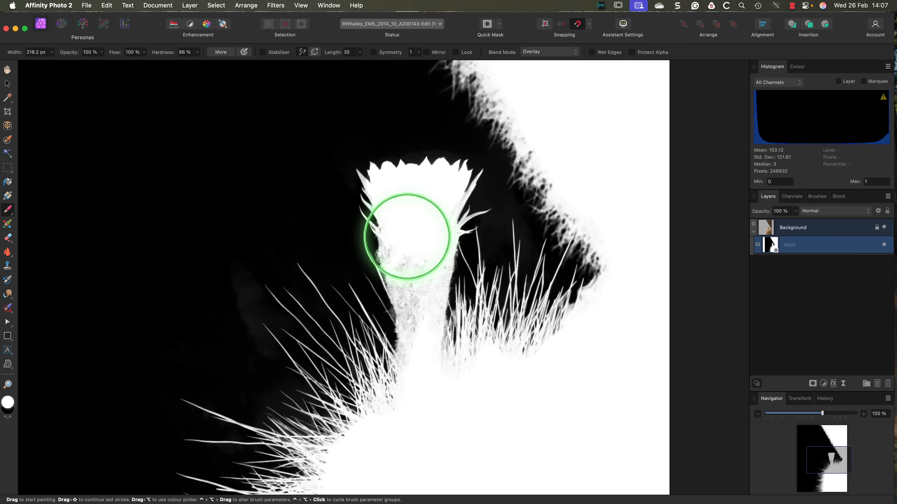
# Paint the flower, its stem and the tall cactus edge white on the mask
pyautogui.moveTo(406, 234); pyautogui.dragTo(405, 262)
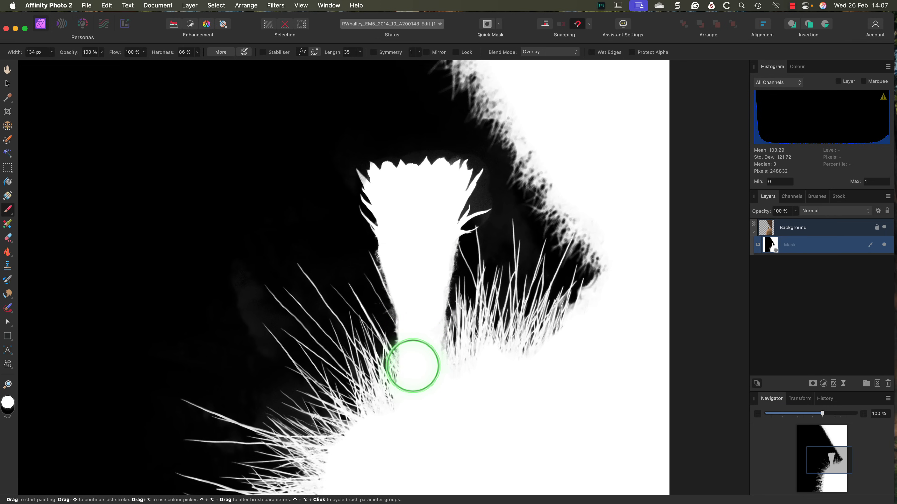
pyautogui.moveTo(413, 366); pyautogui.dragTo(431, 322)
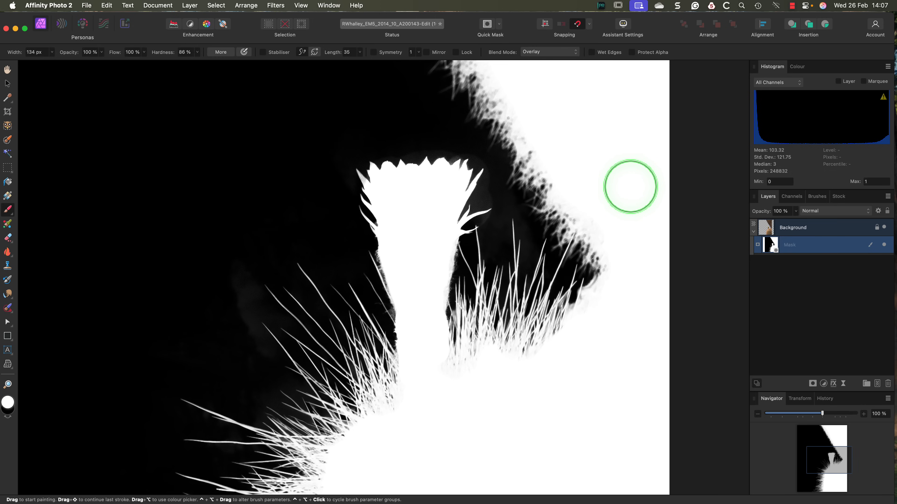
pyautogui.moveTo(583, 152); pyautogui.dragTo(546, 72)
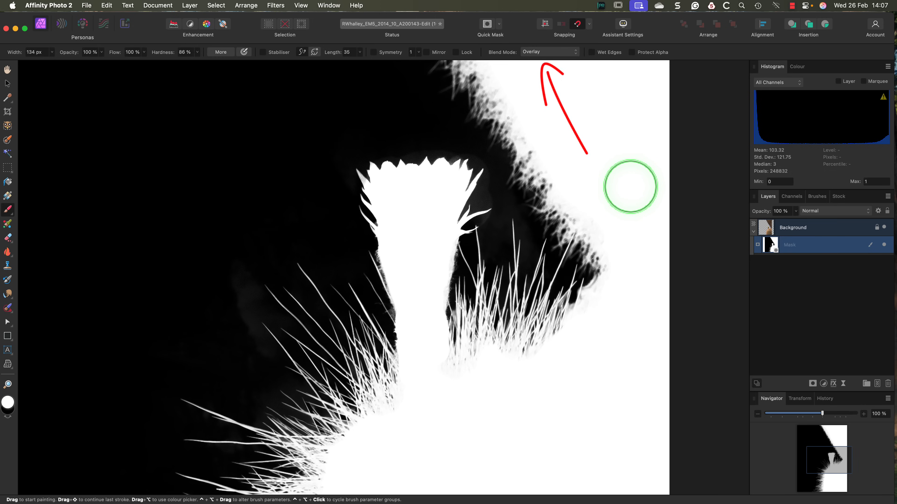